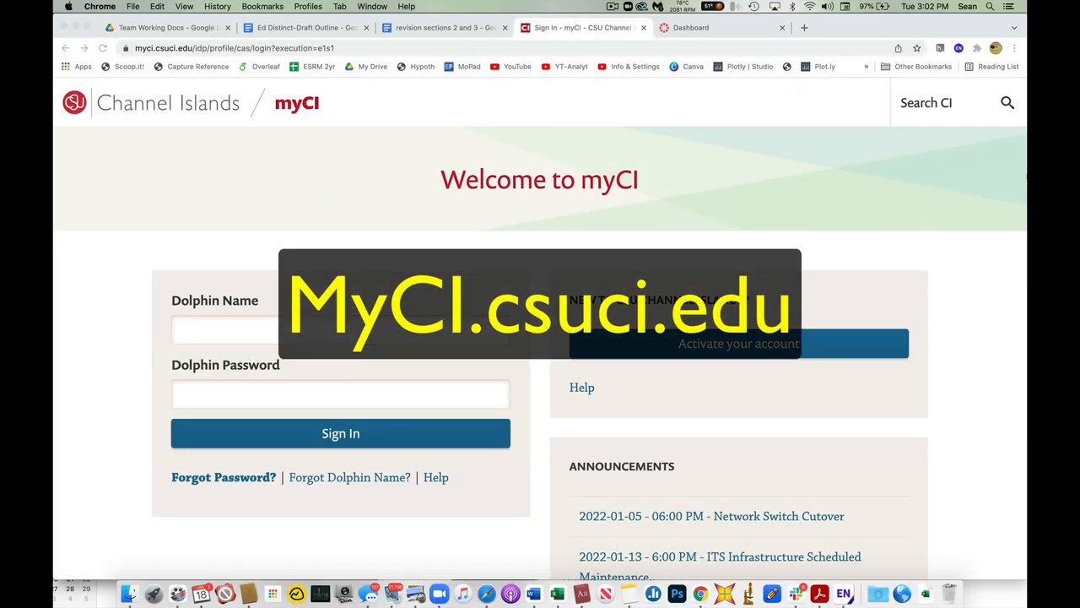
{"action": "mouse_move", "coordinate": [1005, 194]}
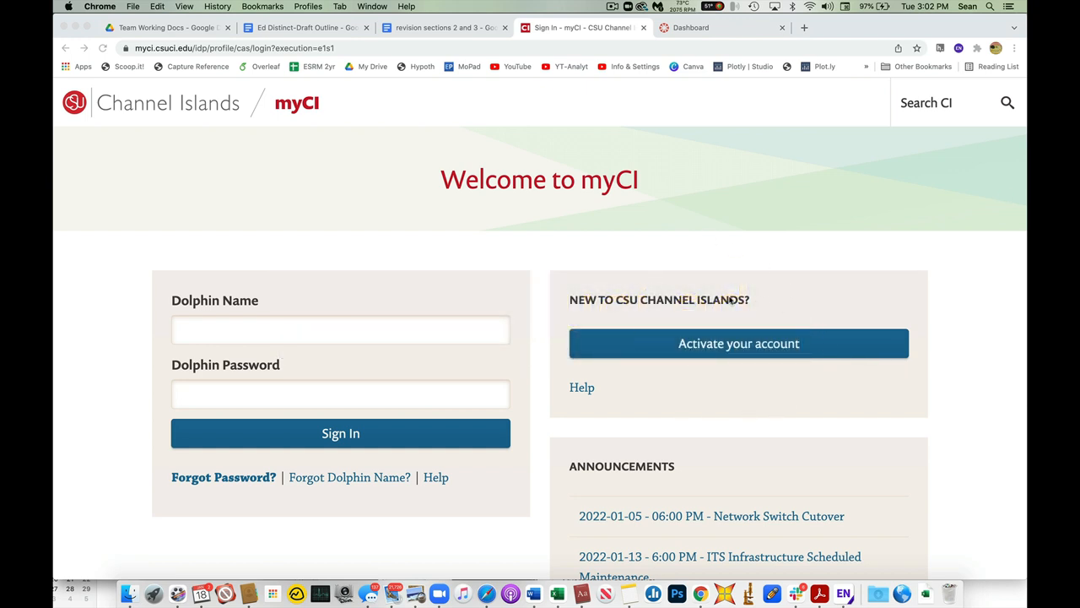
{"action": "mouse_move", "coordinate": [720, 379]}
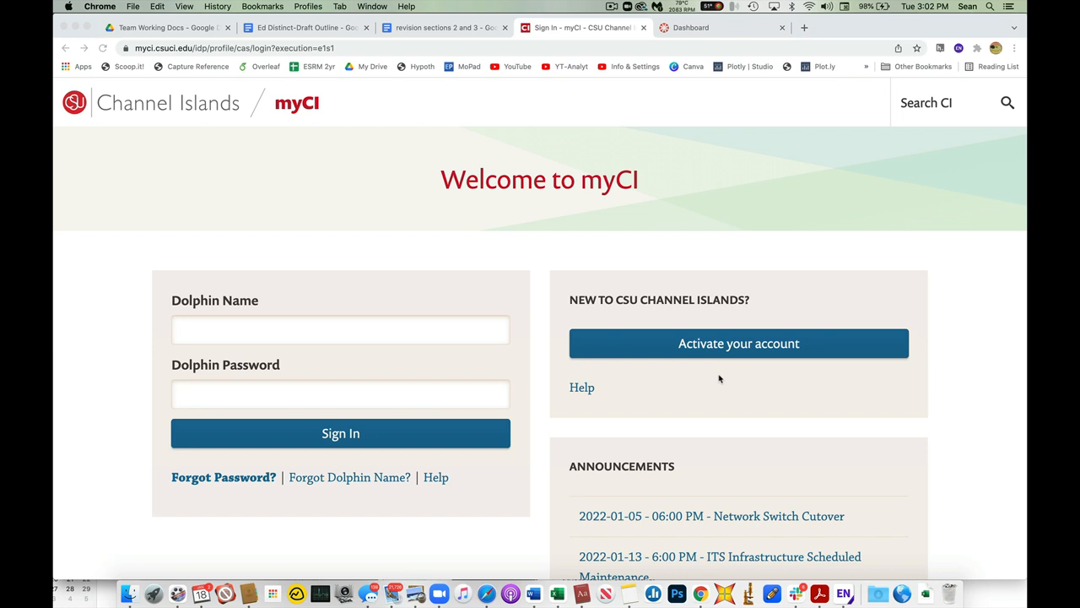
{"action": "mouse_move", "coordinate": [473, 376]}
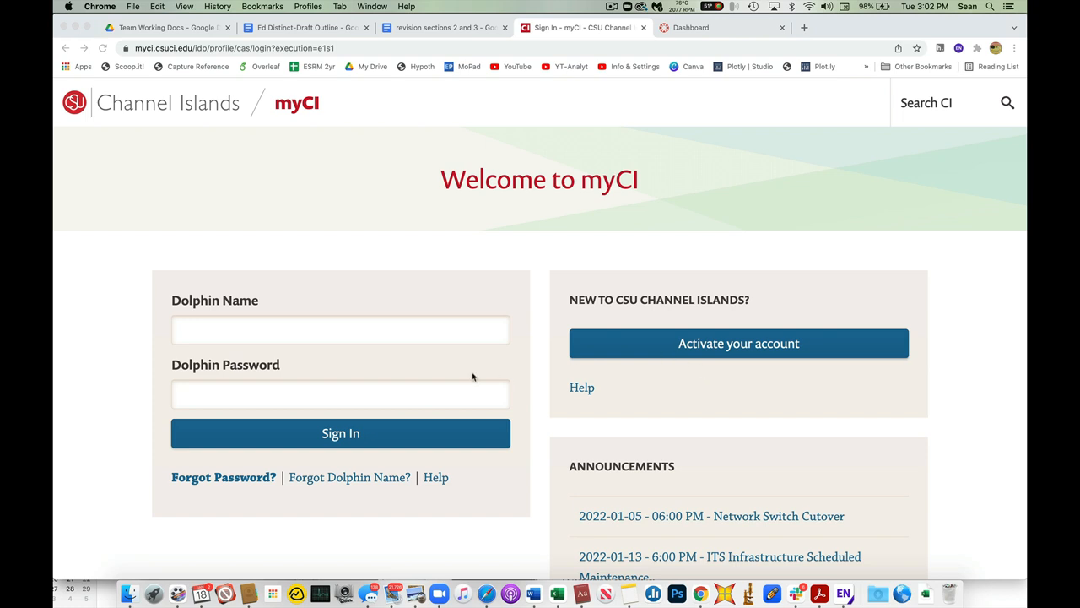
{"action": "type", "text": "s"}
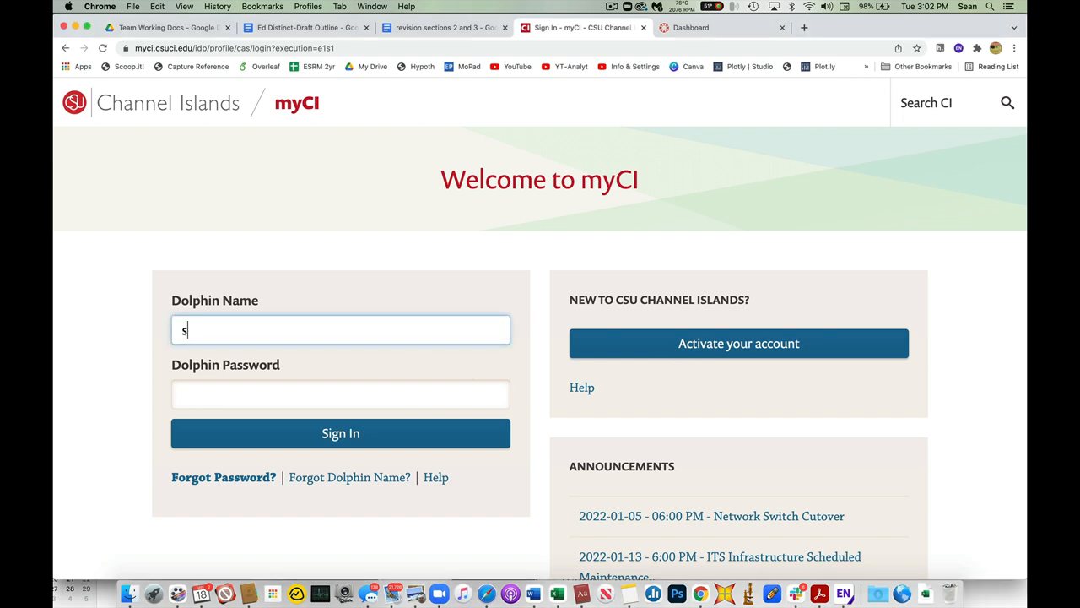
{"action": "type", "text": "ean.anderson"}
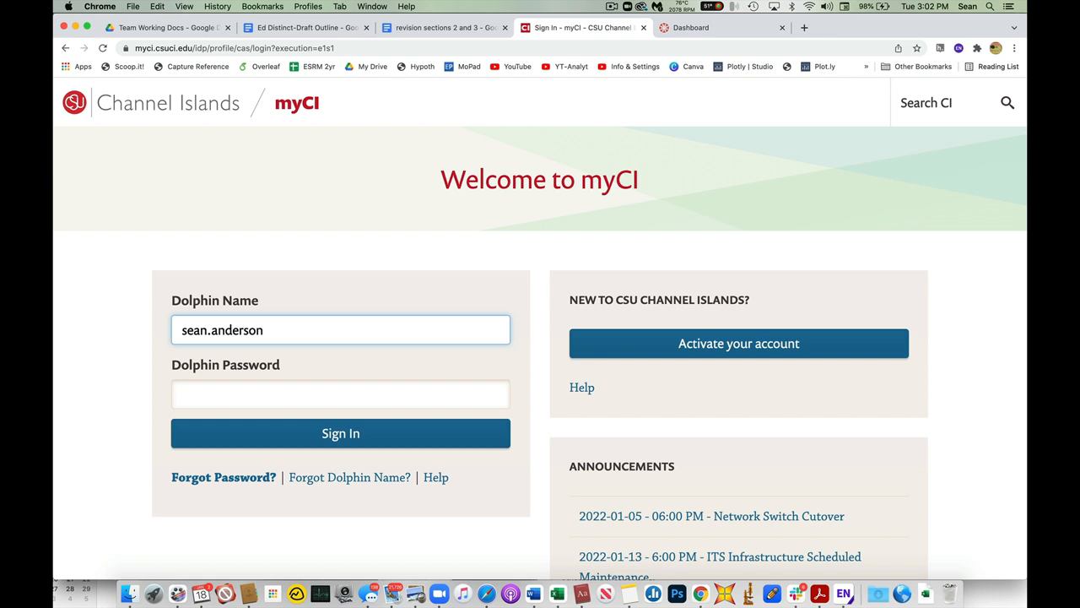
{"action": "mouse_move", "coordinate": [617, 348]}
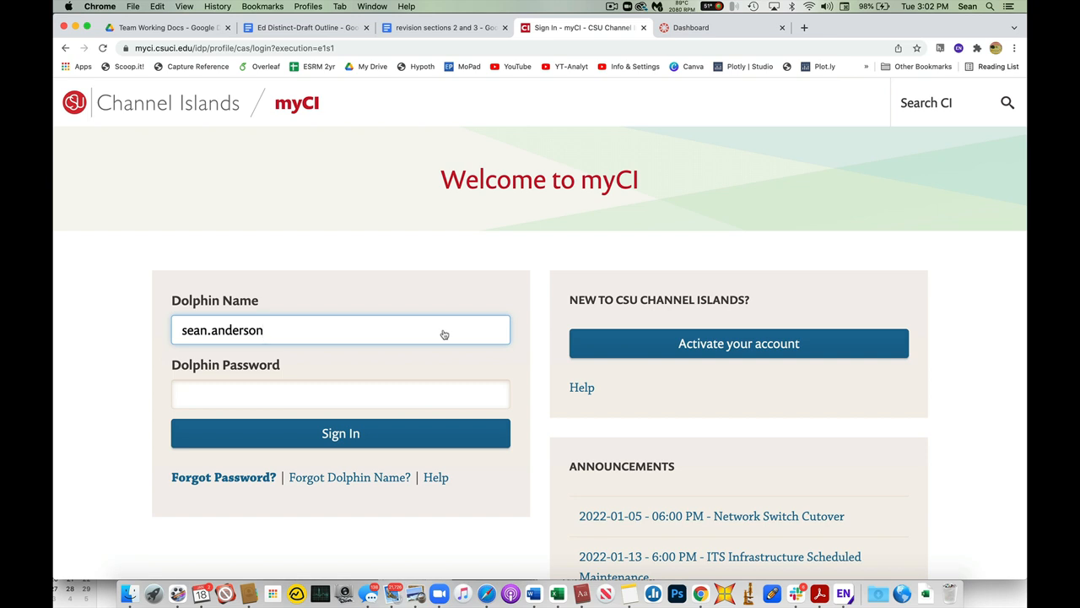
{"action": "type", "text": "••••••"}
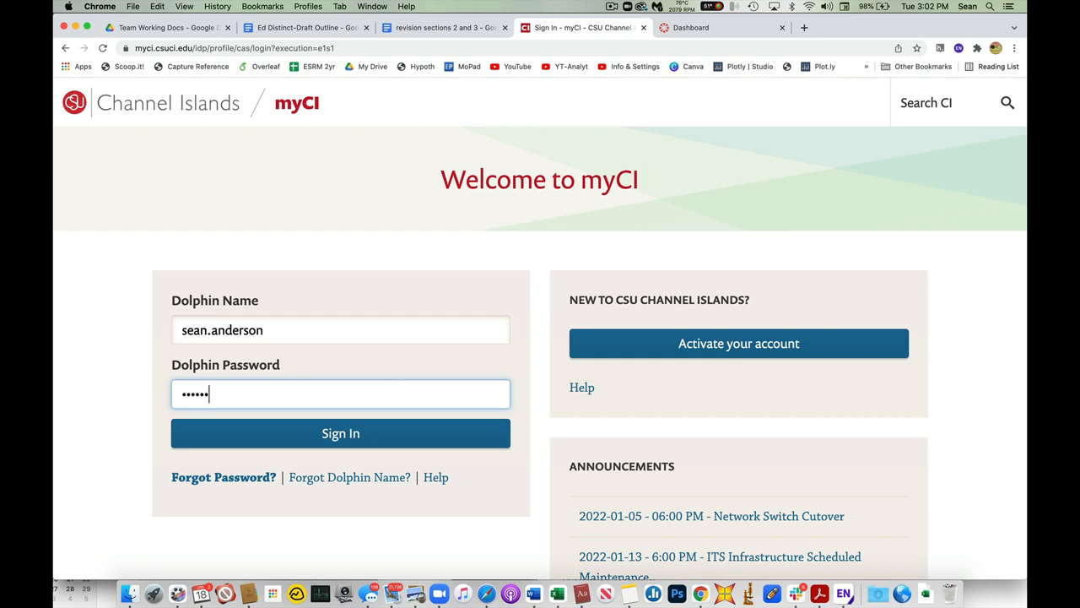
{"action": "type", "text": "••••"}
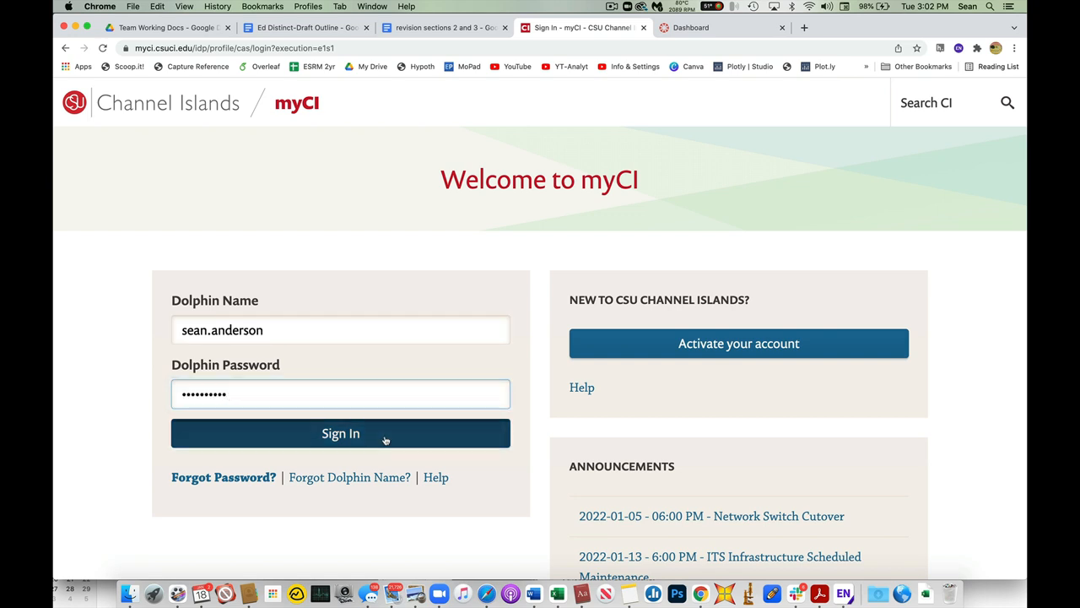
{"action": "left_click", "coordinate": [341, 433]}
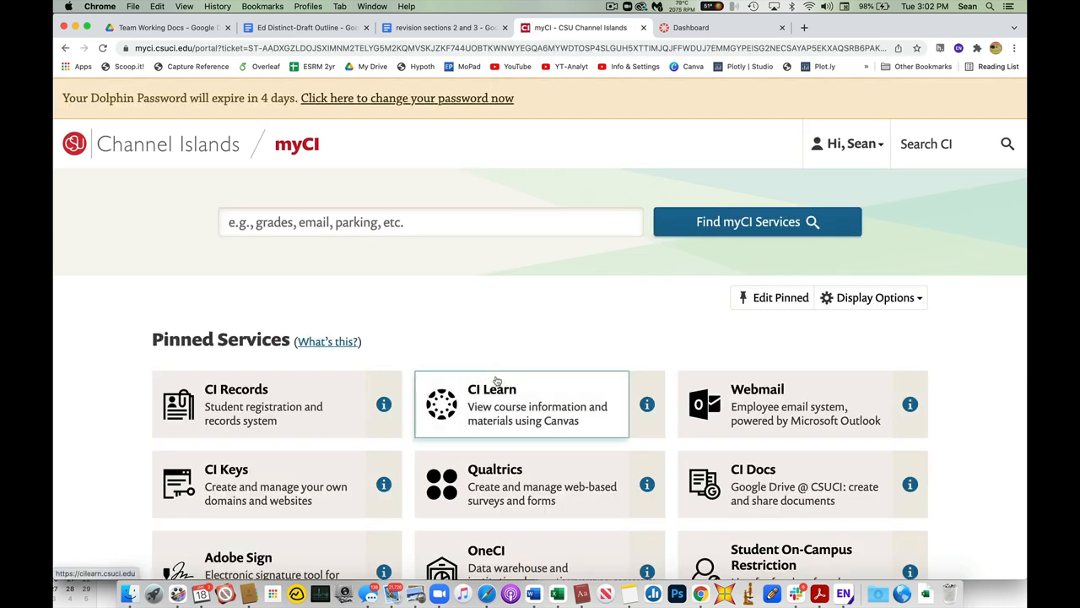
{"action": "mouse_move", "coordinate": [329, 321]}
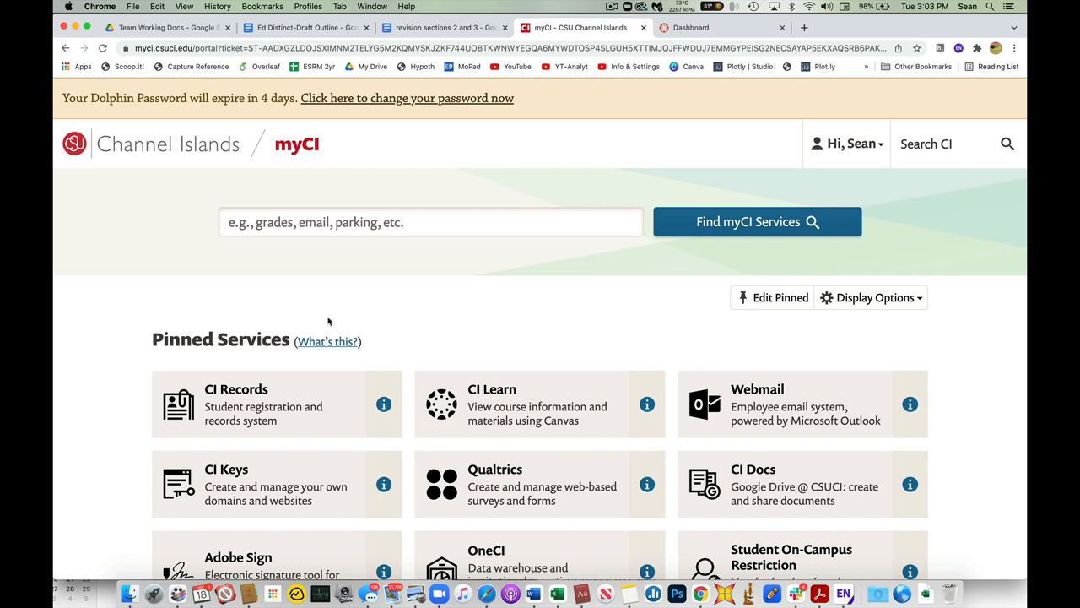
{"action": "mouse_move", "coordinate": [336, 319]}
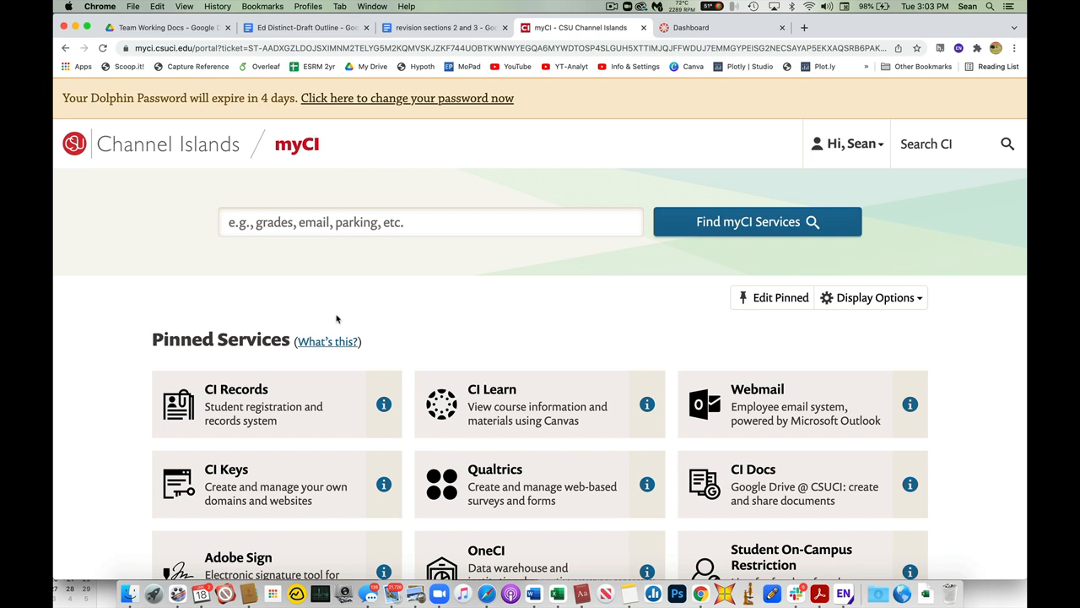
{"action": "mouse_move", "coordinate": [260, 367]}
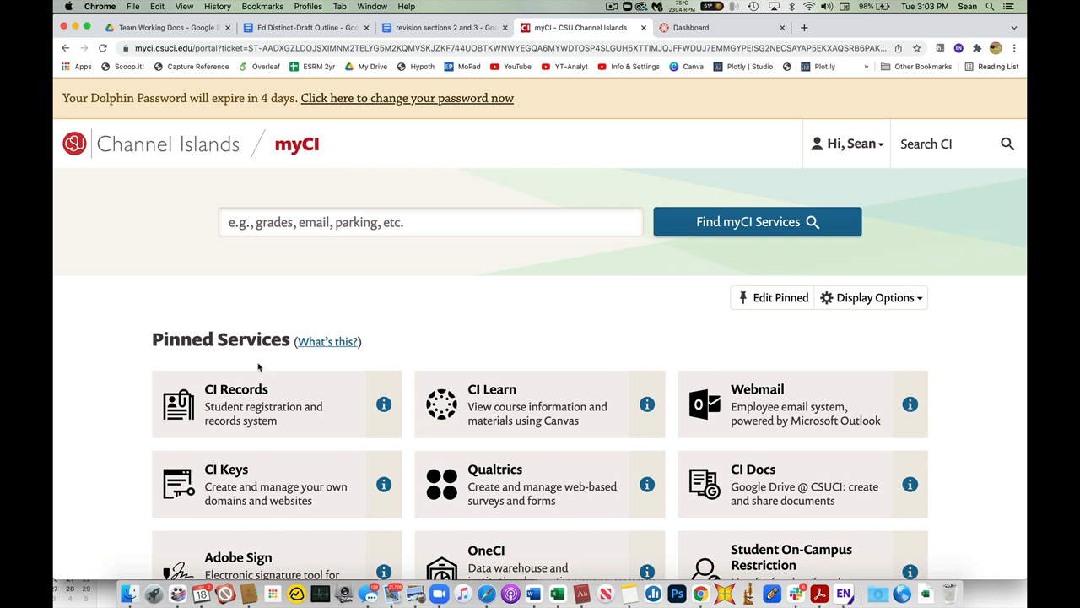
{"action": "mouse_move", "coordinate": [238, 362]}
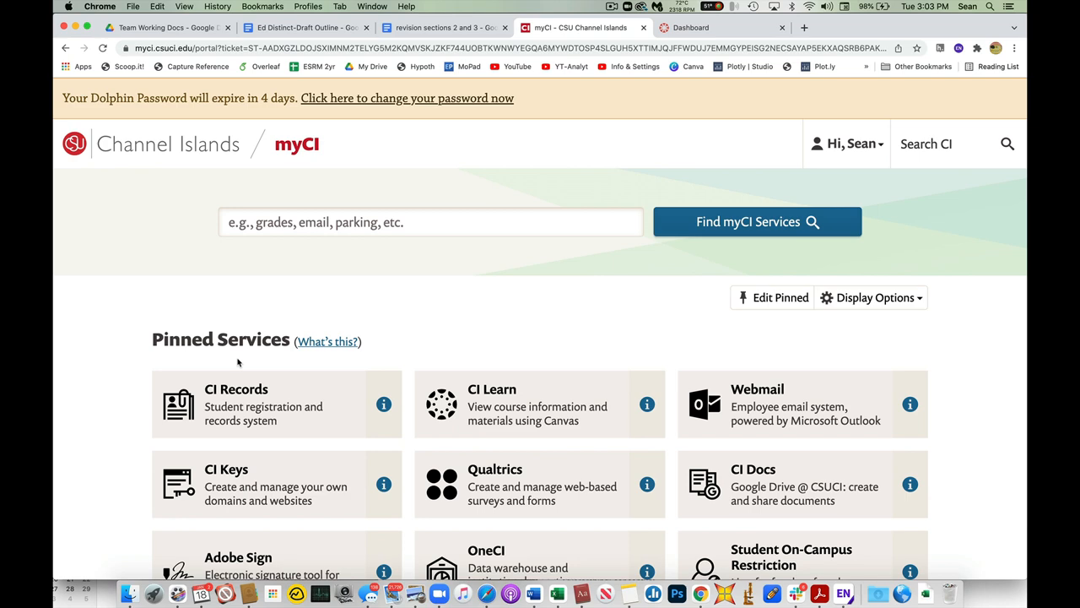
{"action": "scroll", "scroll_direction": "down", "scroll_amount": 3}
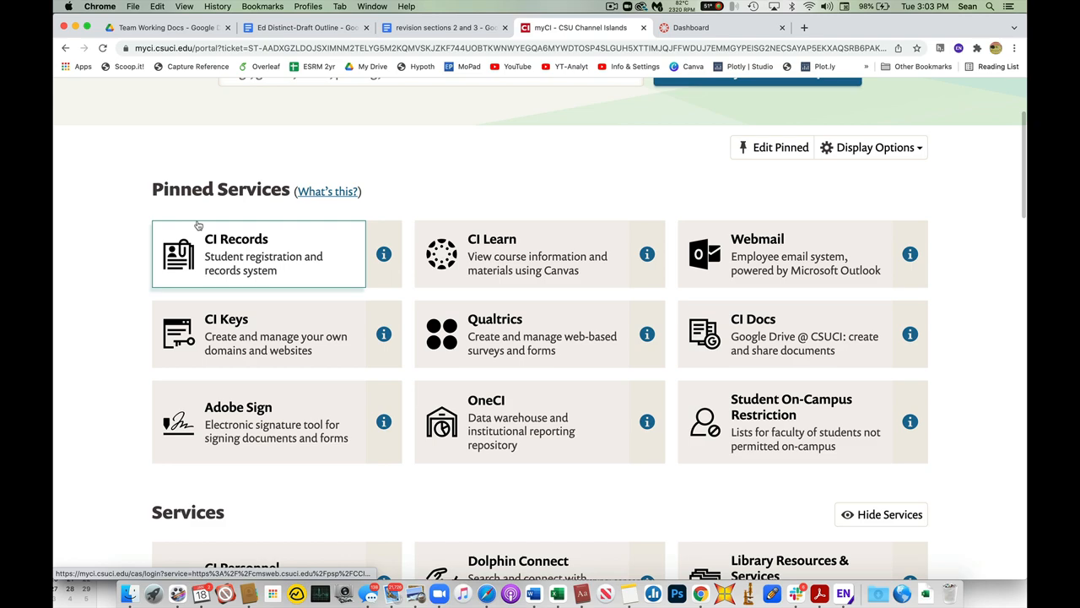
{"action": "scroll", "scroll_direction": "down", "scroll_amount": 3}
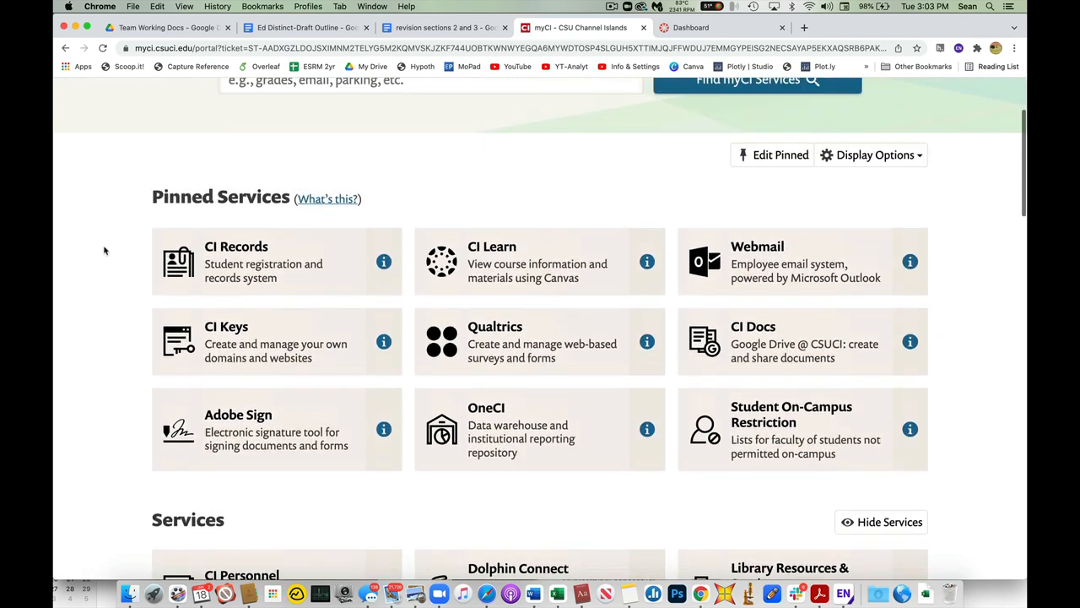
{"action": "scroll", "scroll_direction": "up", "scroll_amount": 3}
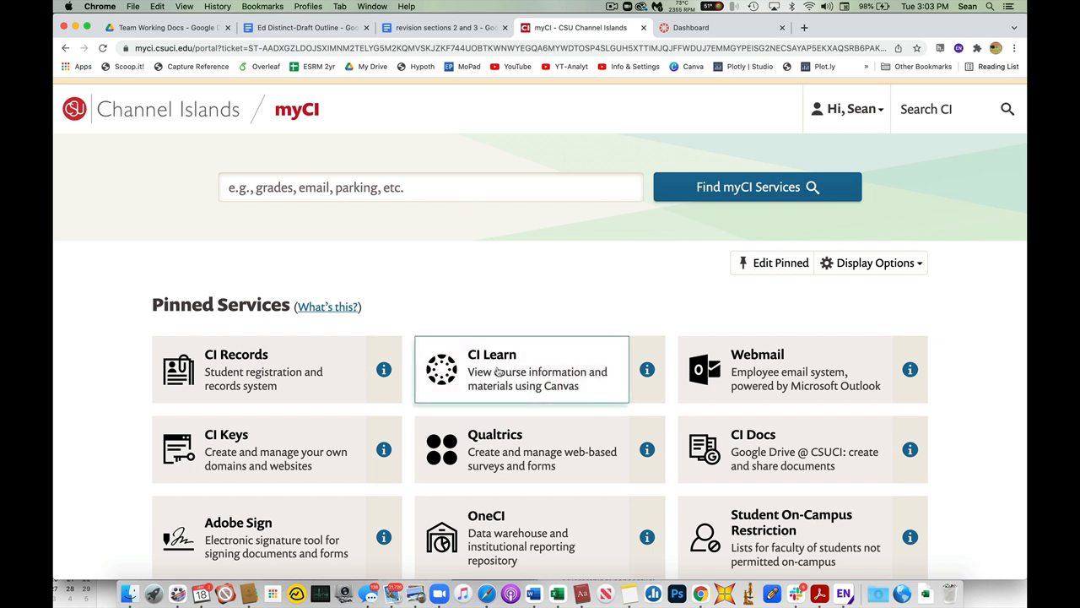
- Launch CI Learn from Pinned Services and browse the Courses list of published and unpublished courses
{"action": "left_click", "coordinate": [521, 369]}
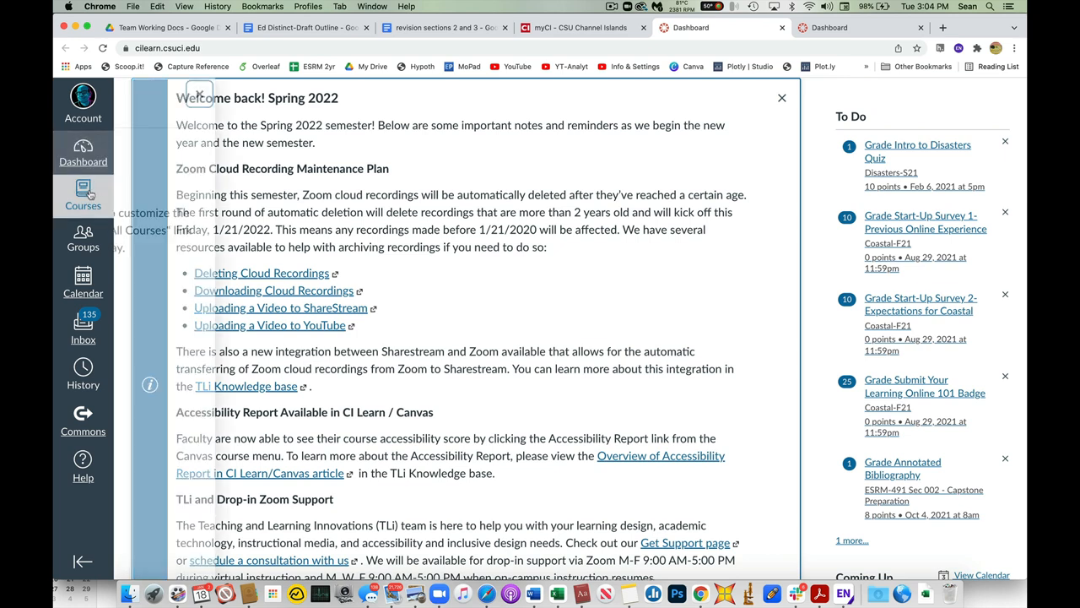
{"action": "left_click", "coordinate": [83, 195]}
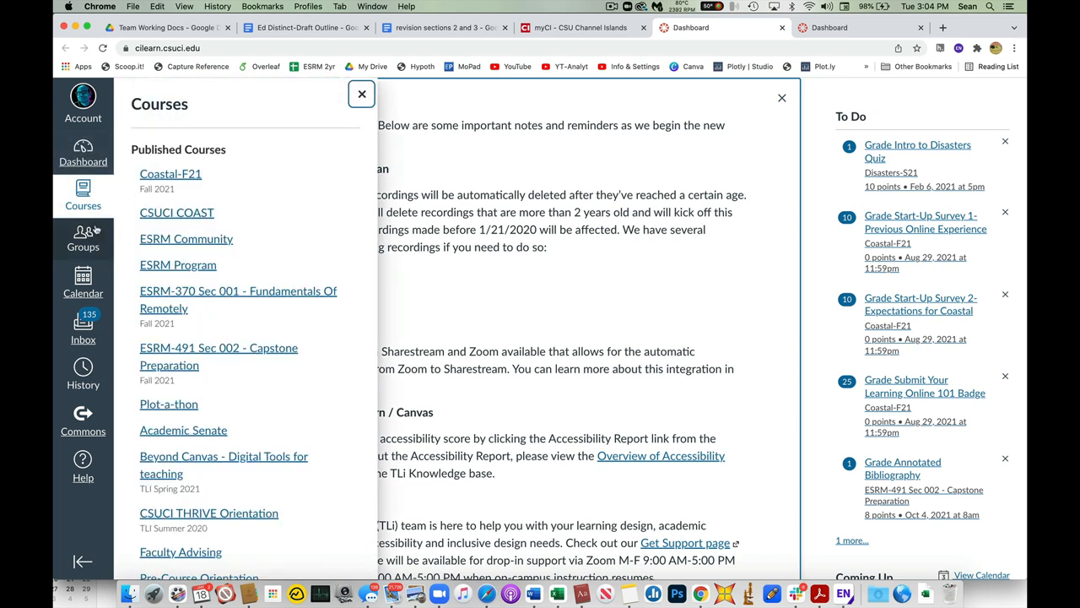
{"action": "scroll", "scroll_direction": "down", "scroll_amount": 3}
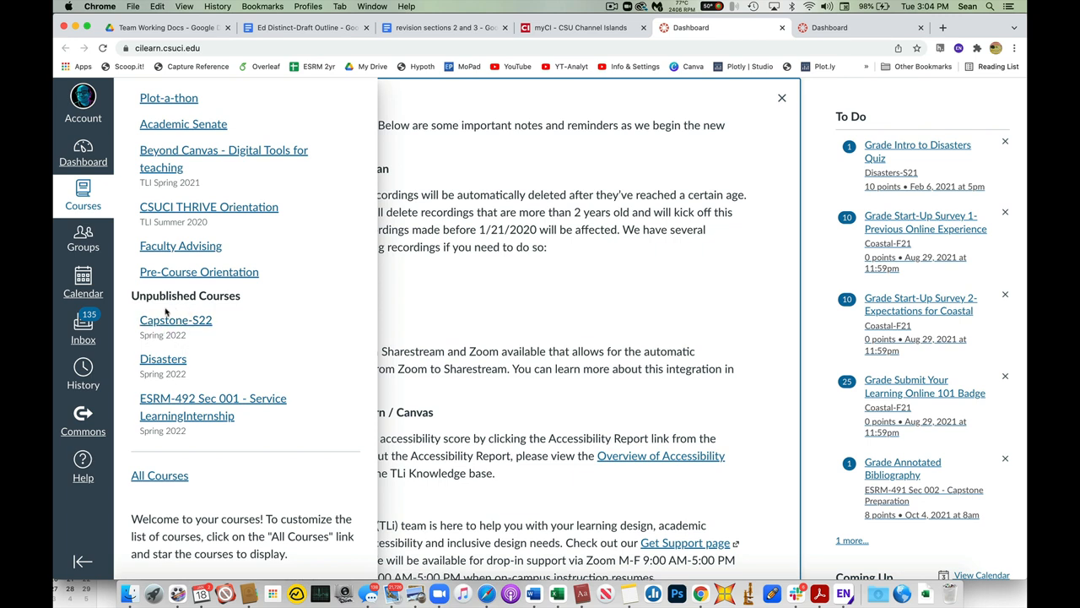
{"action": "mouse_move", "coordinate": [222, 326]}
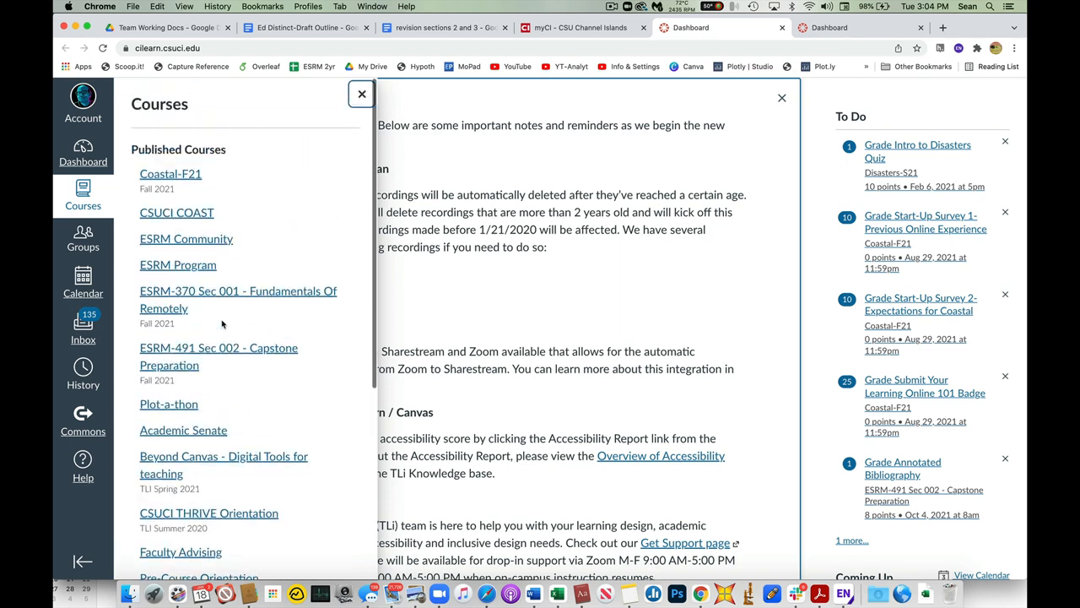
{"action": "left_click", "coordinate": [361, 94]}
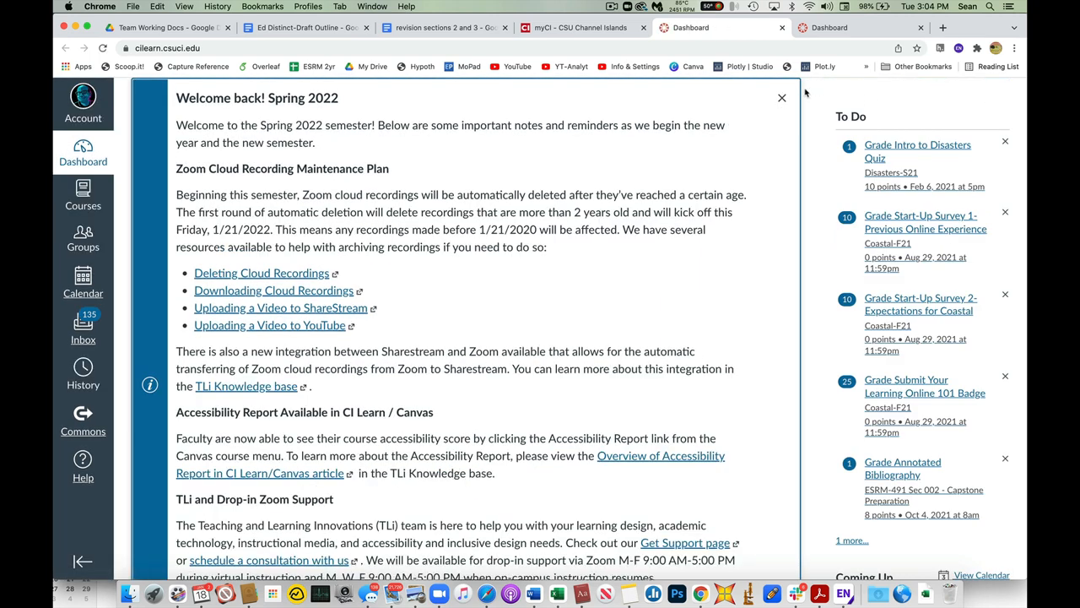
- Close the Spring 2022 'Welcome back' announcement and its dismissed-announcements notice
{"action": "left_click", "coordinate": [781, 98]}
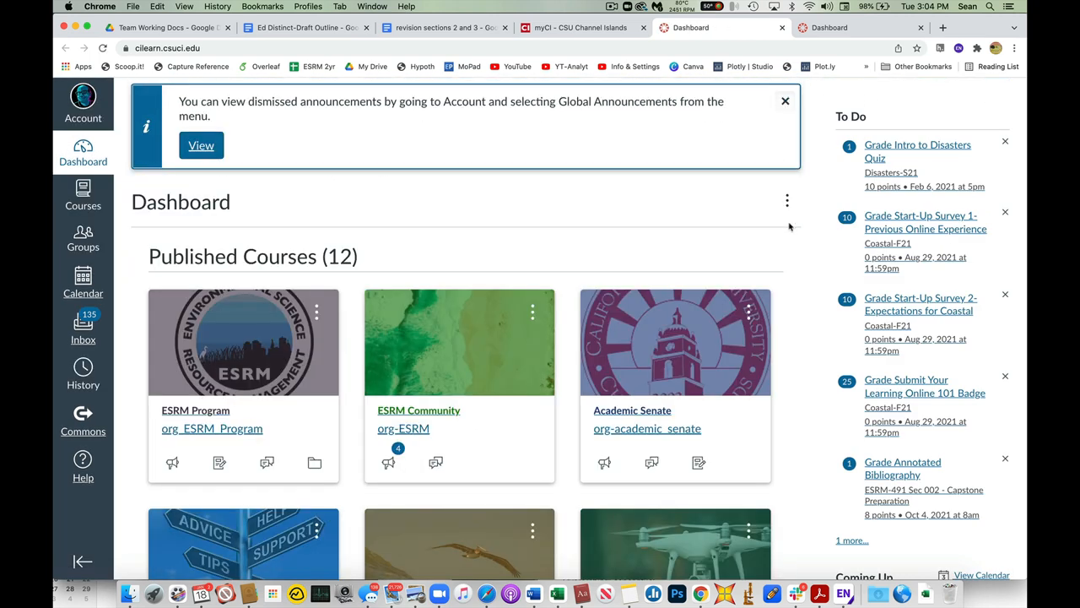
{"action": "left_click", "coordinate": [785, 101]}
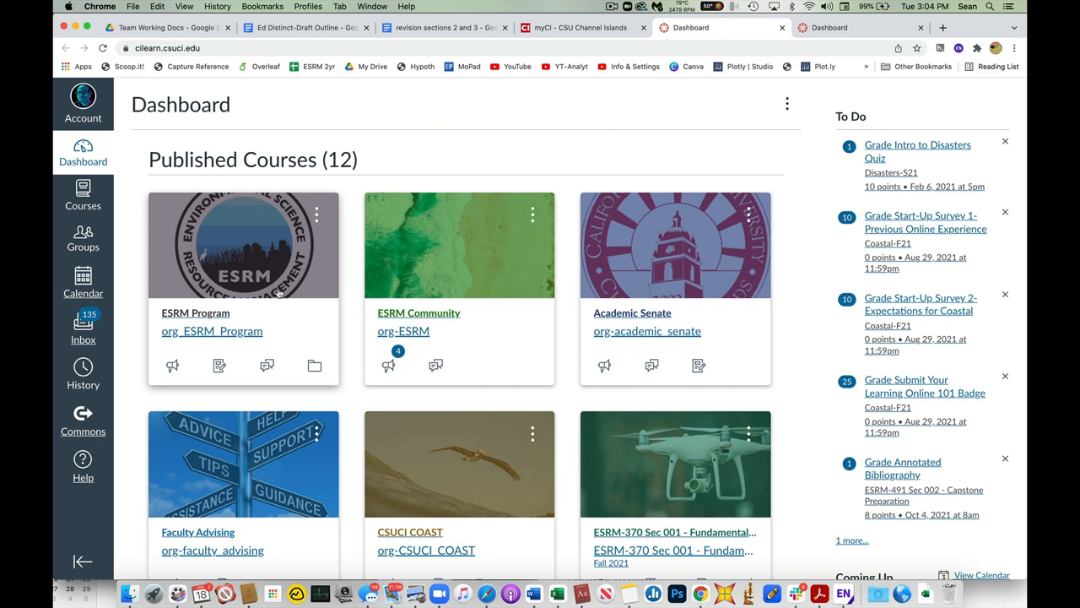
{"action": "mouse_move", "coordinate": [247, 237]}
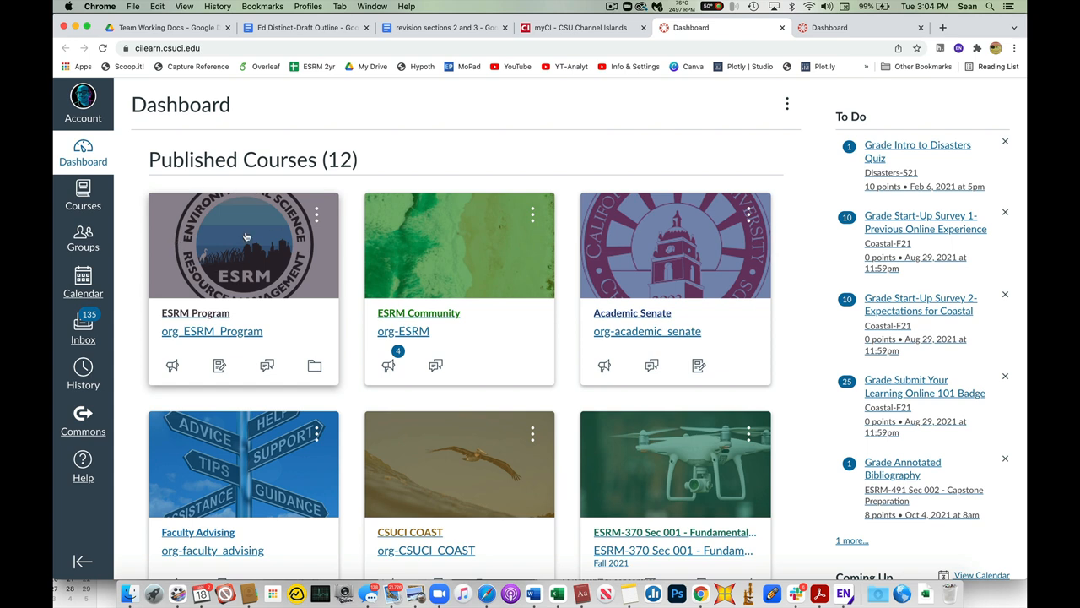
{"action": "mouse_move", "coordinate": [240, 269]}
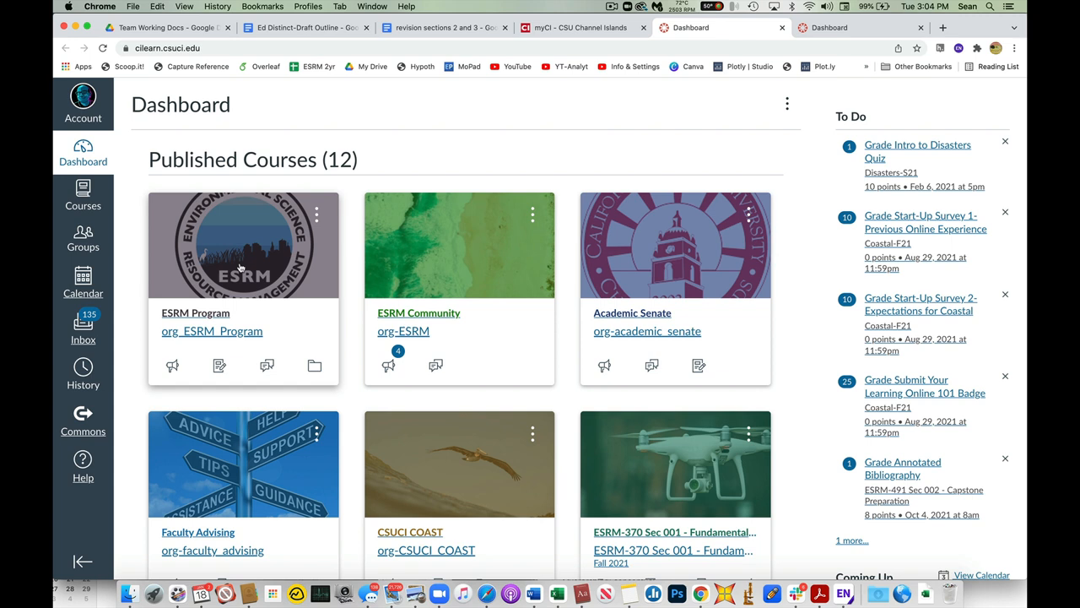
{"action": "mouse_move", "coordinate": [475, 300]}
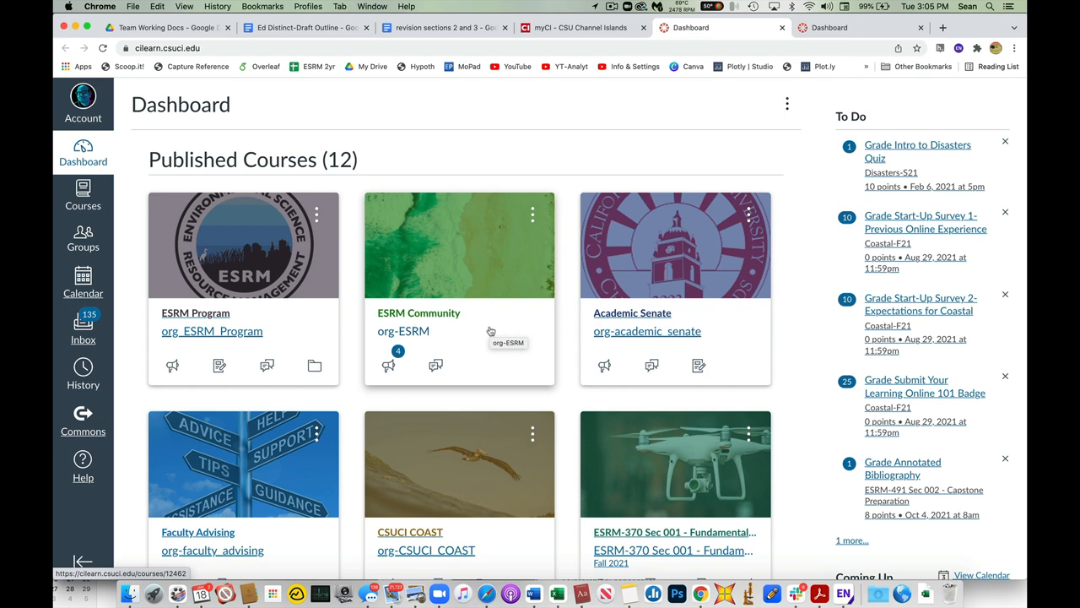
- Open the Disasters (ESRM-367, Spring 2022) card under Unpublished Courses
{"action": "scroll", "scroll_direction": "down", "scroll_amount": 3}
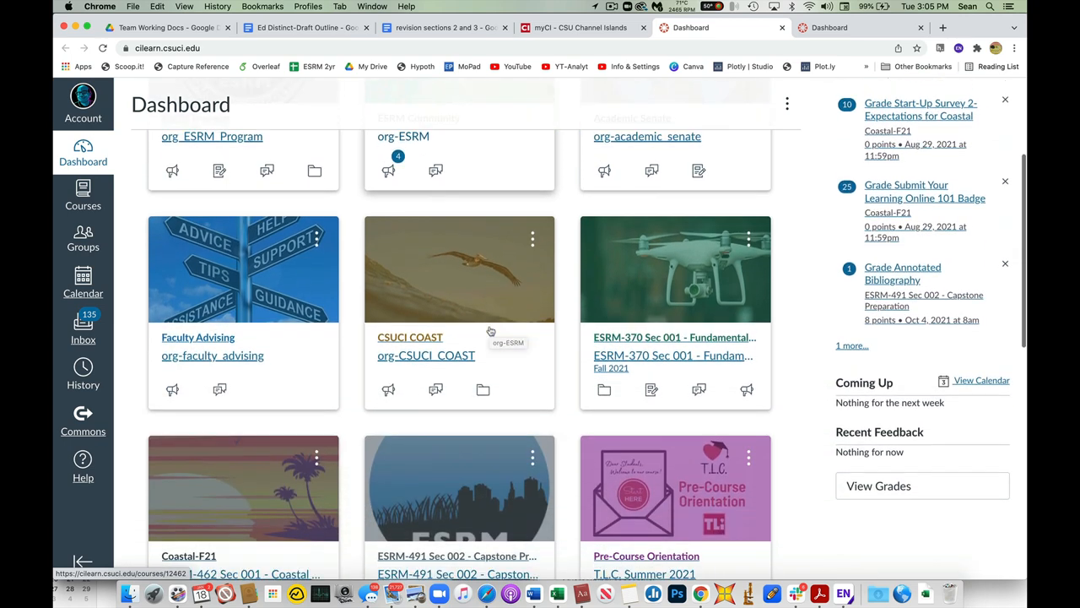
{"action": "scroll", "scroll_direction": "down", "scroll_amount": 3}
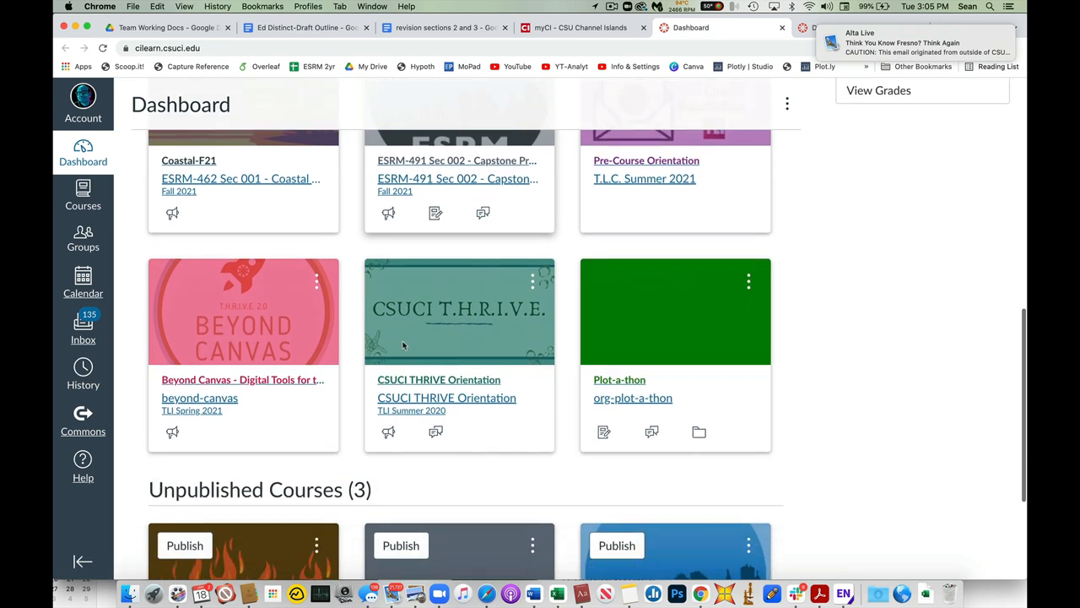
{"action": "scroll", "scroll_direction": "down", "scroll_amount": 3}
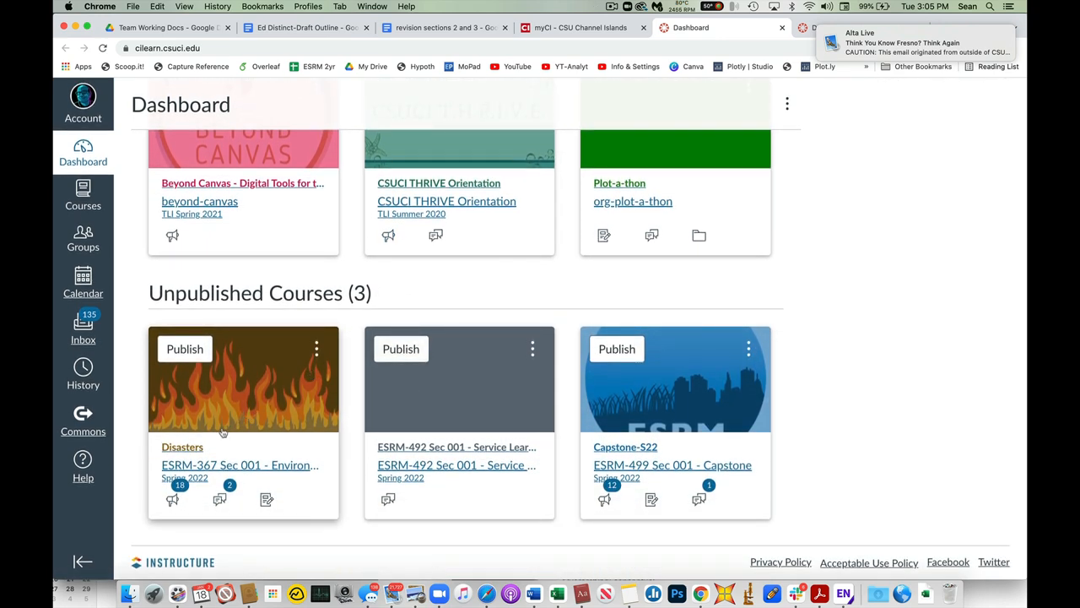
{"action": "left_click", "coordinate": [182, 446]}
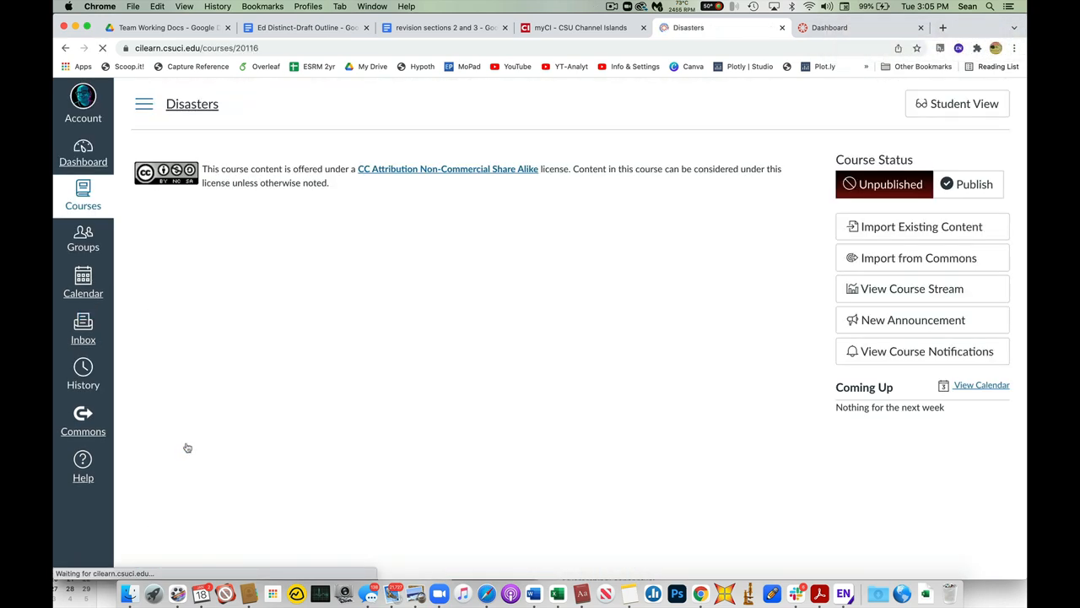